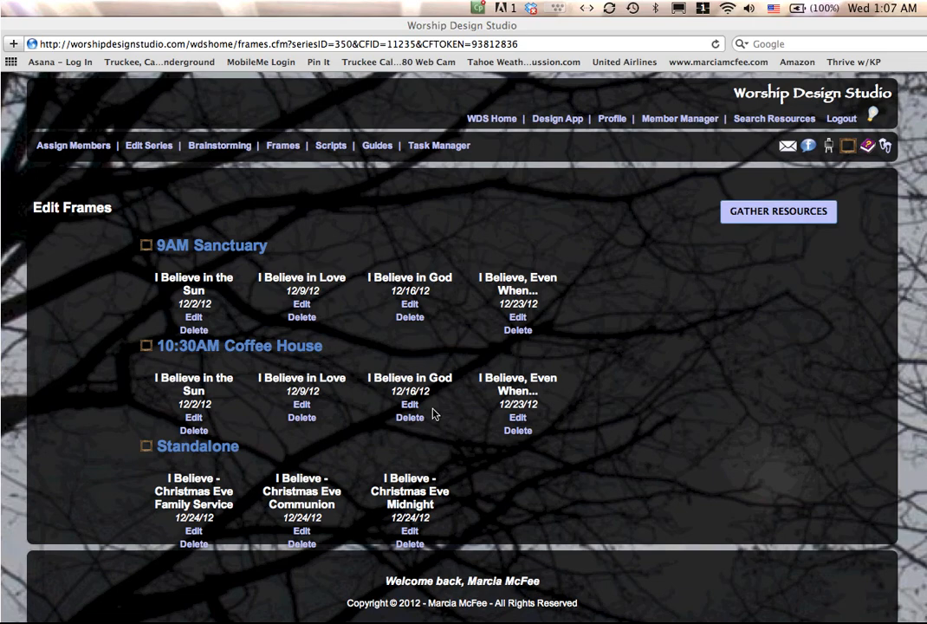
pyautogui.moveTo(389, 201)
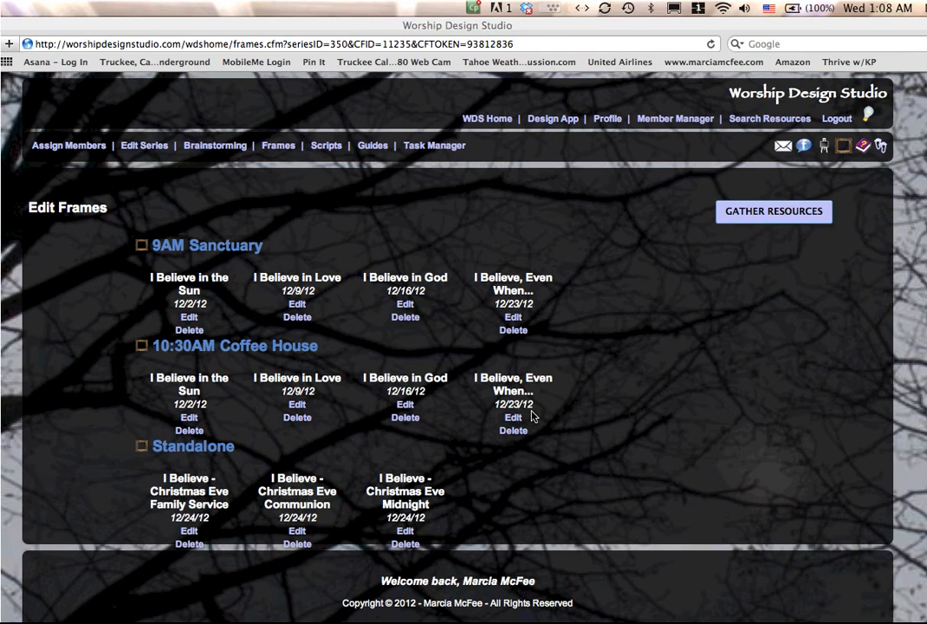
pyautogui.moveTo(381, 285)
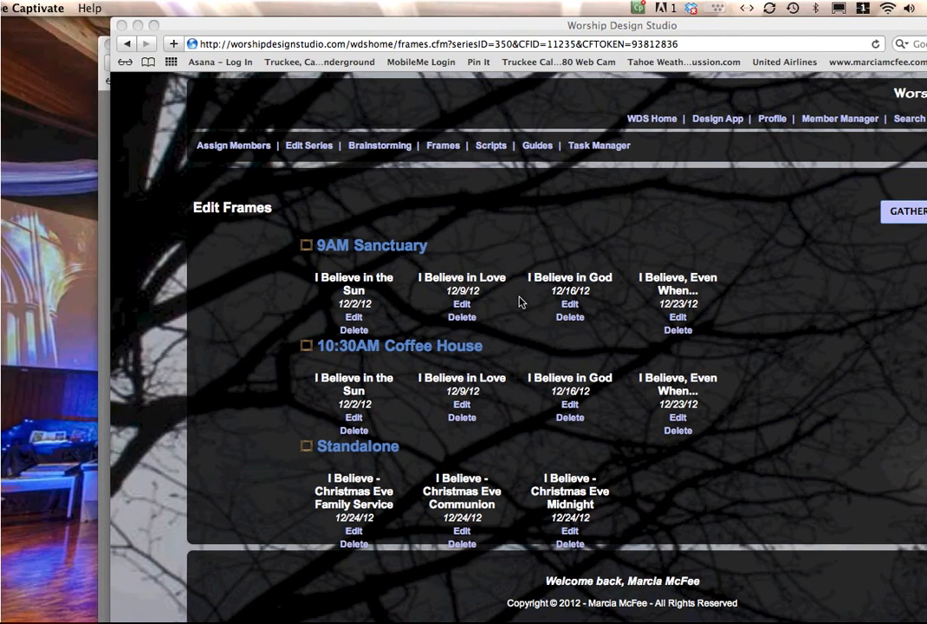
pyautogui.moveTo(358, 326)
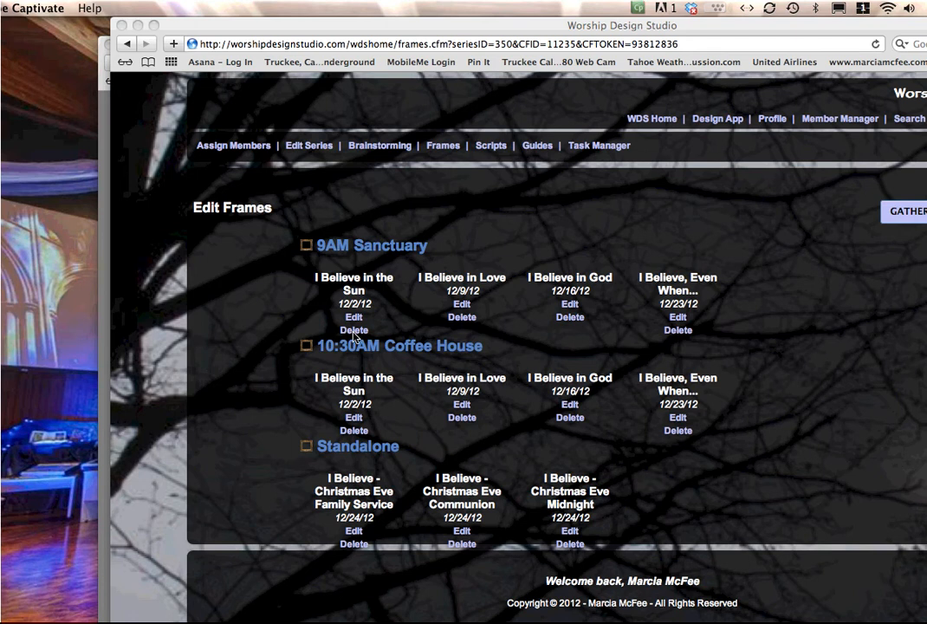
pyautogui.moveTo(353, 315)
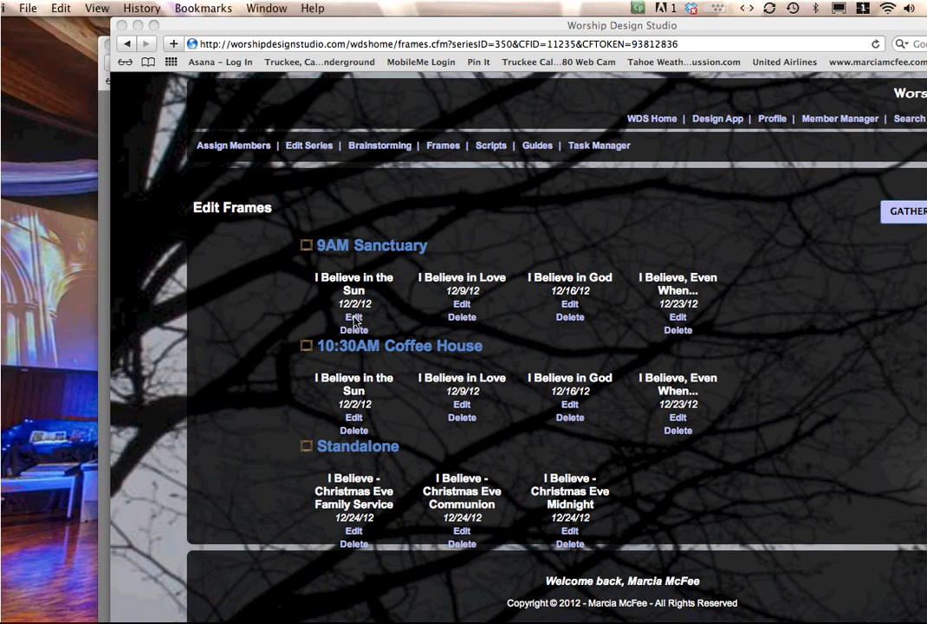
# View the I Believe in the Sun frame's details in its editor, then return to the frames list.
pyautogui.click(353, 315)
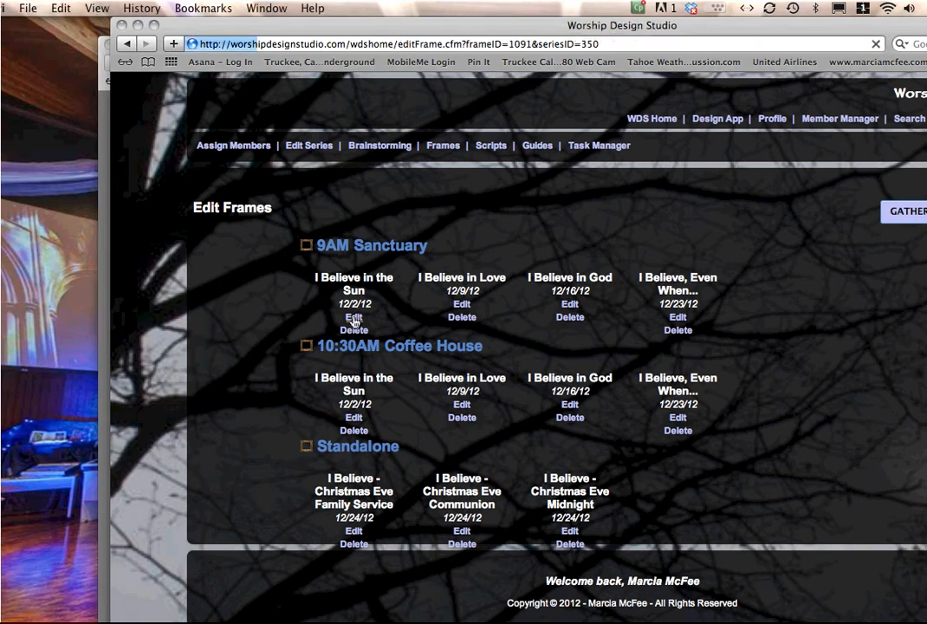
pyautogui.click(354, 303)
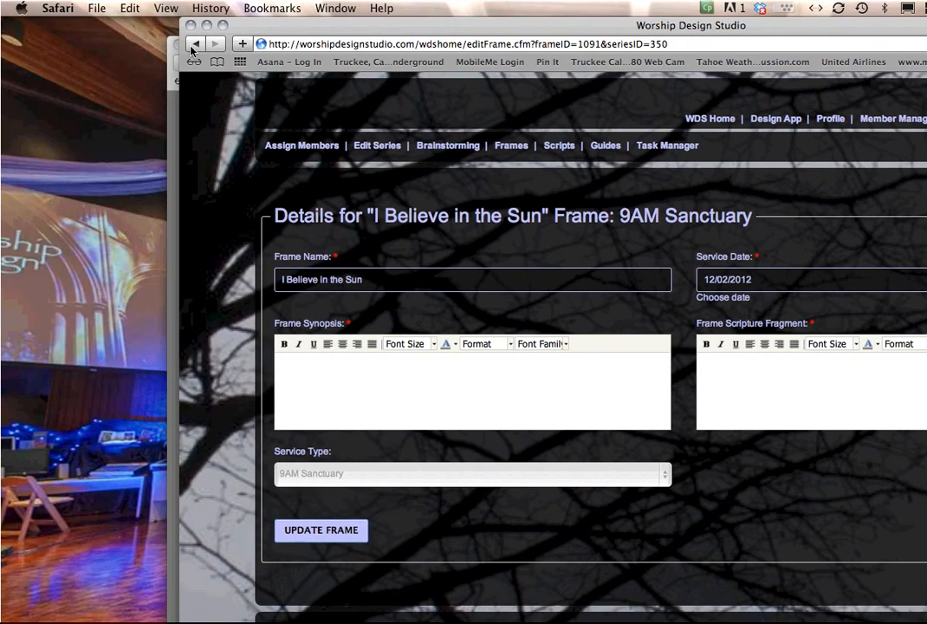
pyautogui.click(194, 43)
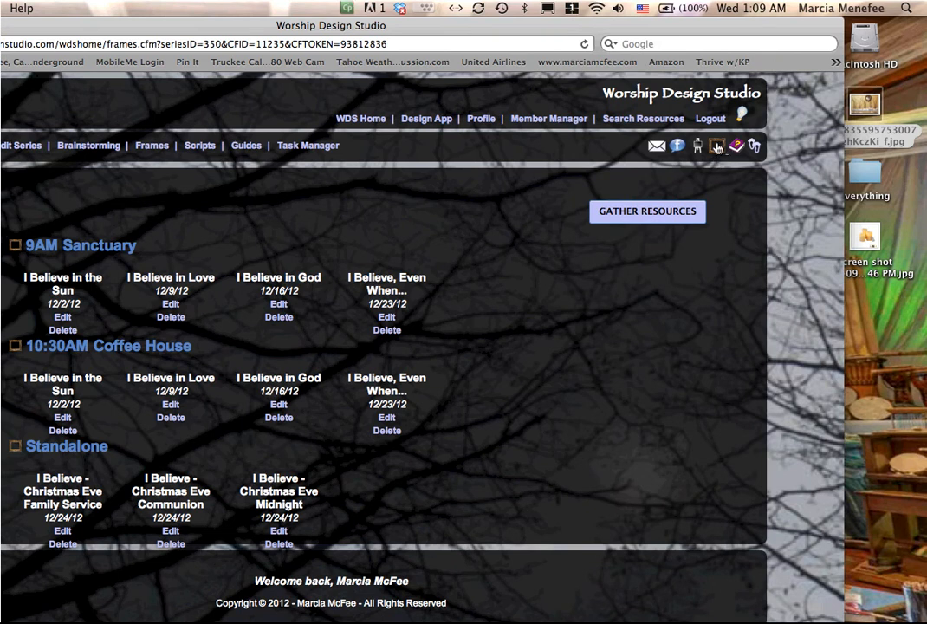
pyautogui.moveTo(718, 145)
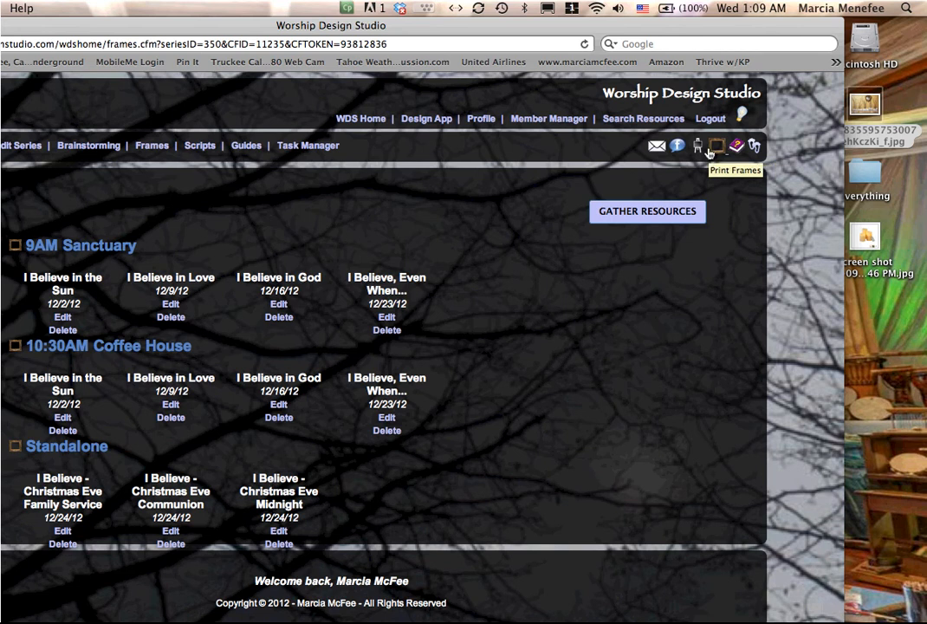
pyautogui.moveTo(418, 343)
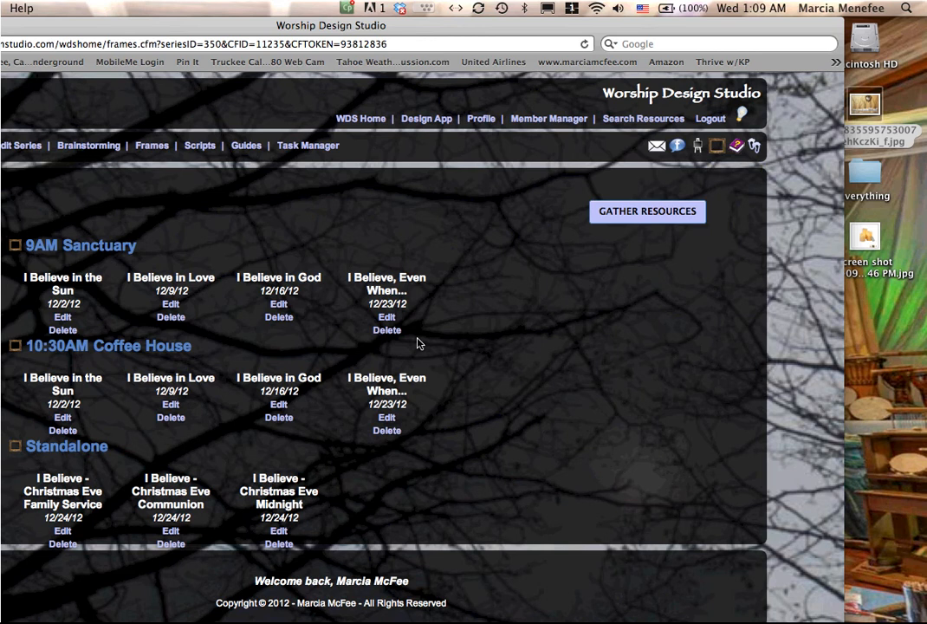
pyautogui.moveTo(390, 359)
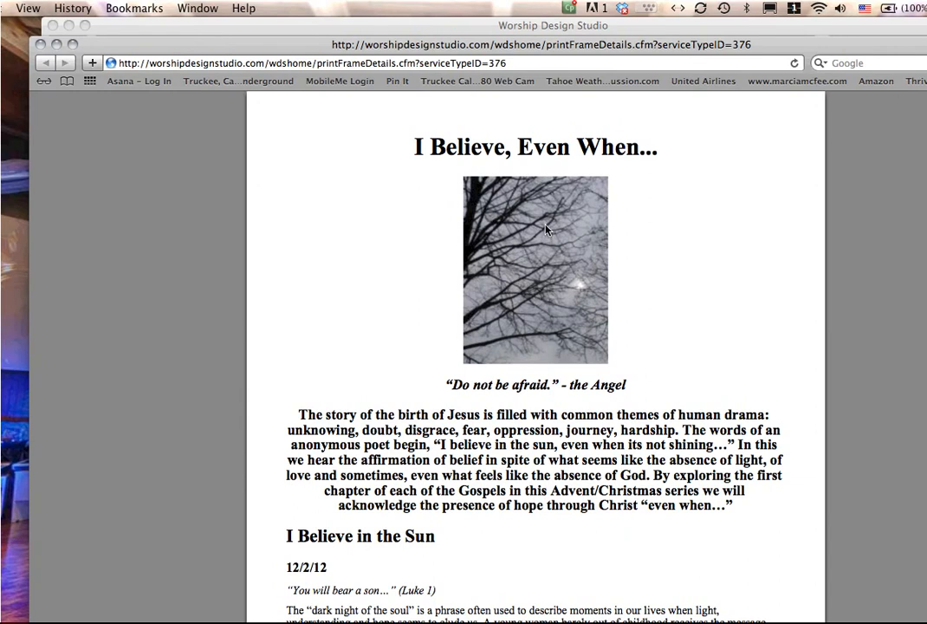
pyautogui.moveTo(527, 264)
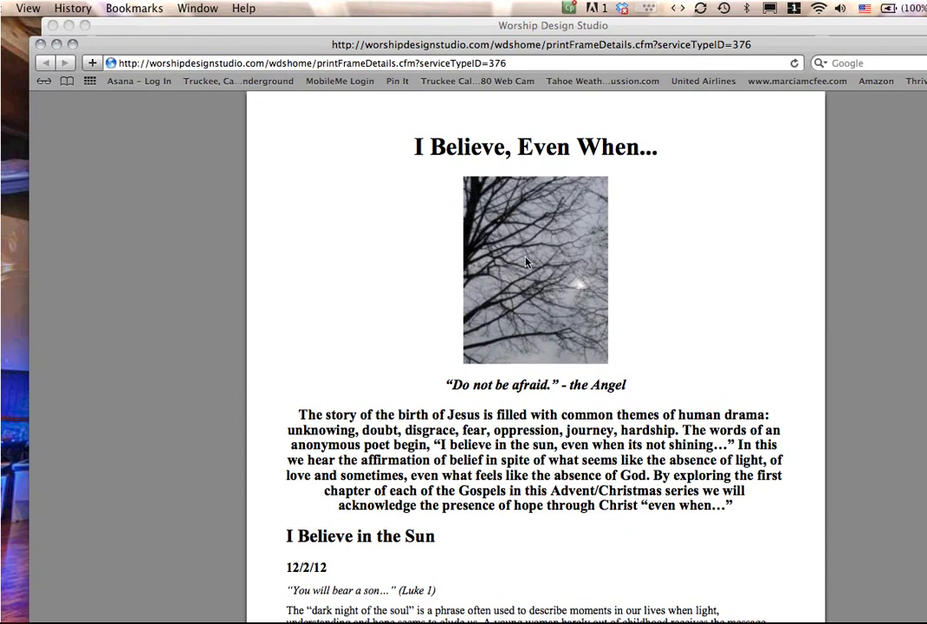
# Scroll through each week's frame write-up on the printable I Believe, Even When... page and back up.
pyautogui.scroll(-3)
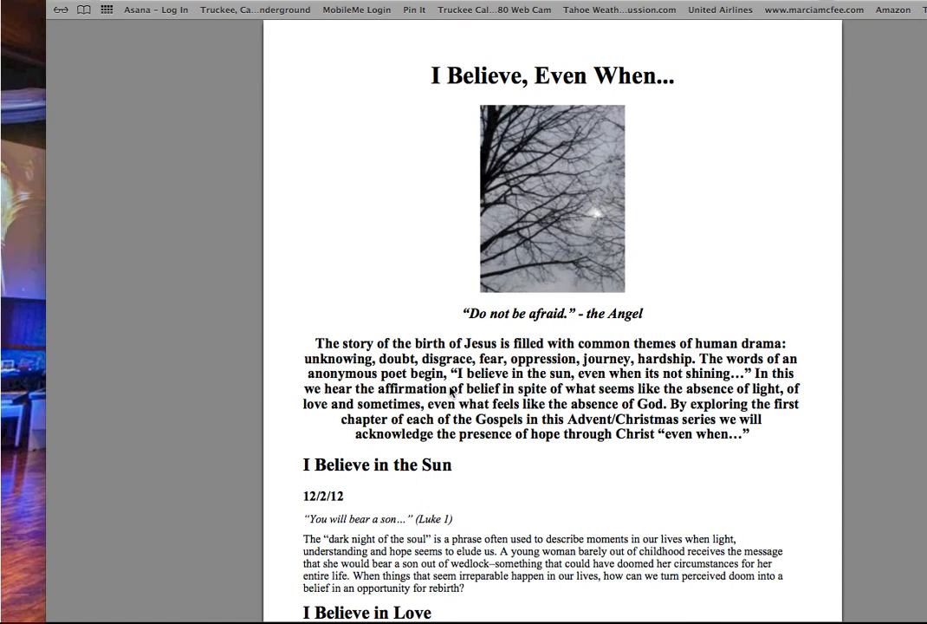
pyautogui.scroll(-3)
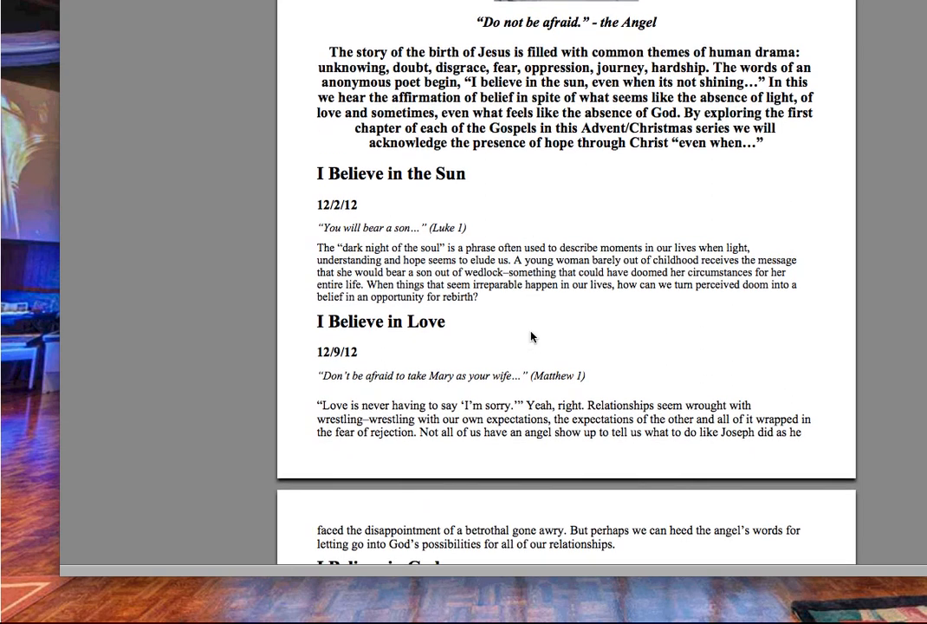
pyautogui.scroll(-3)
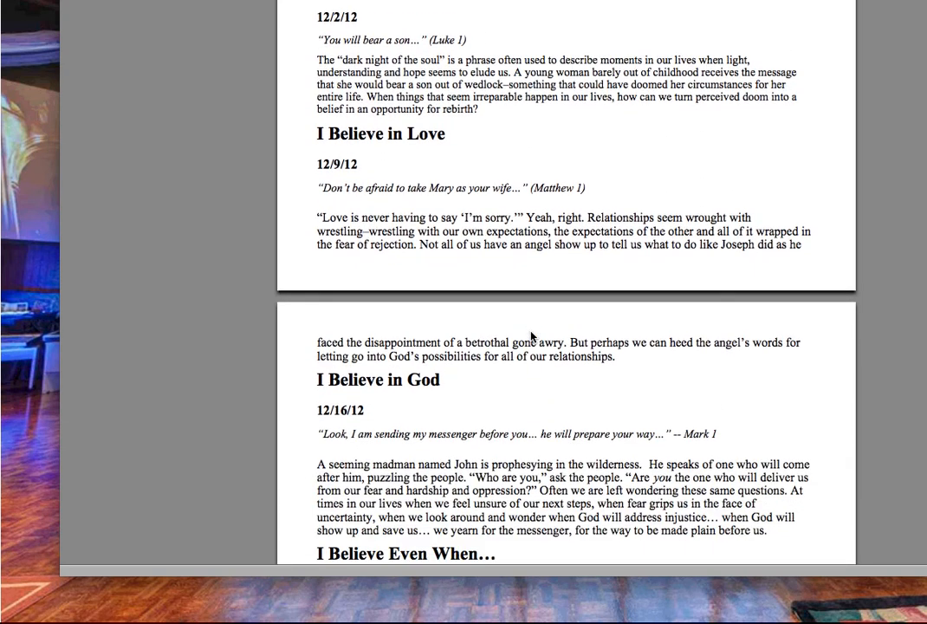
pyautogui.scroll(-3)
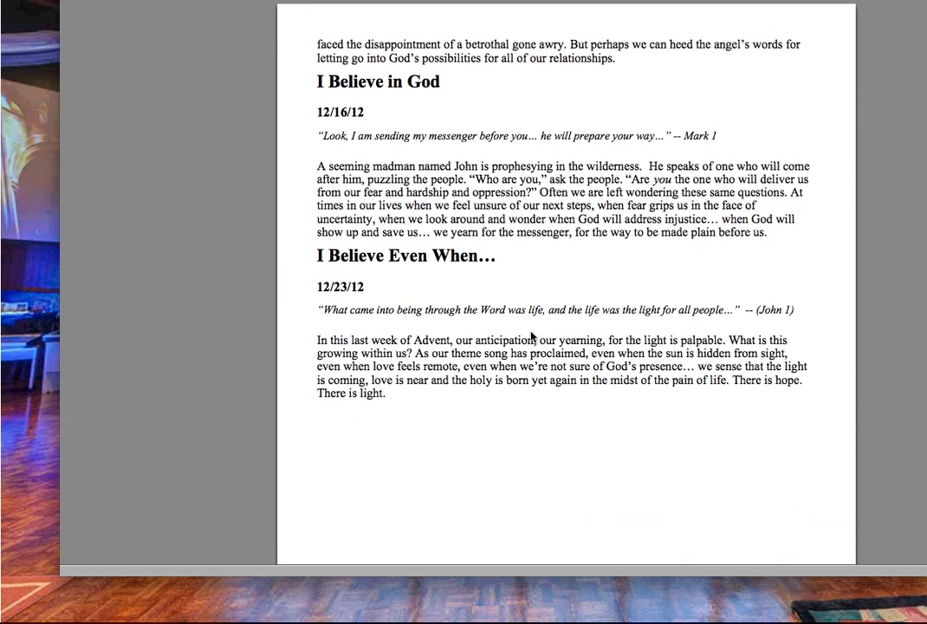
pyautogui.scroll(-3)
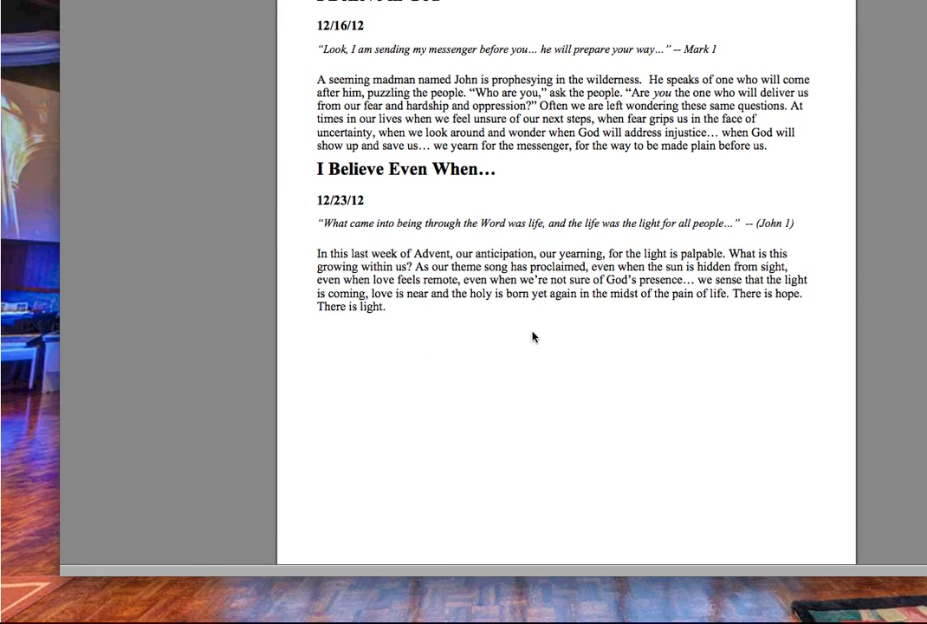
pyautogui.scroll(3)
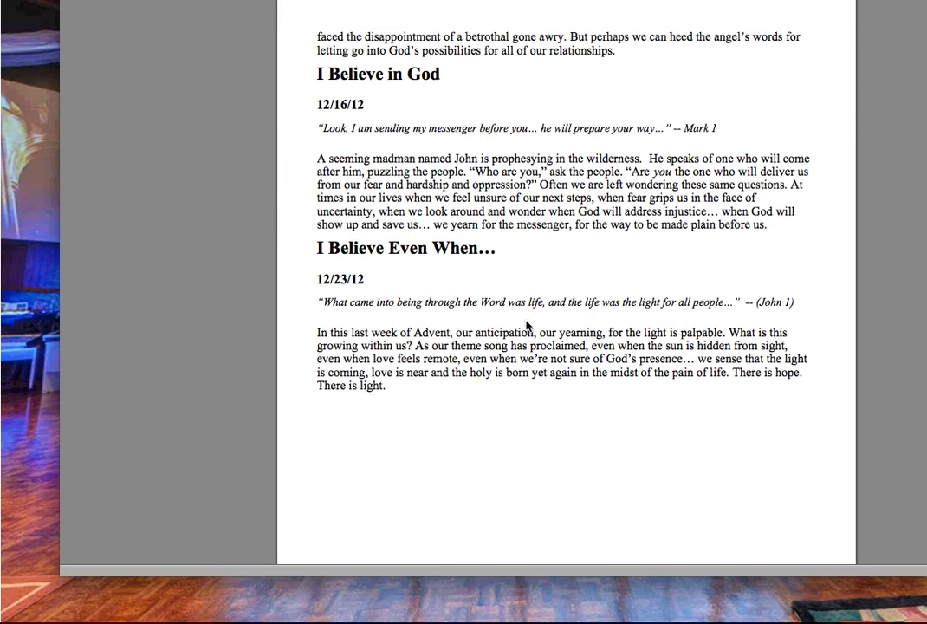
pyautogui.scroll(3)
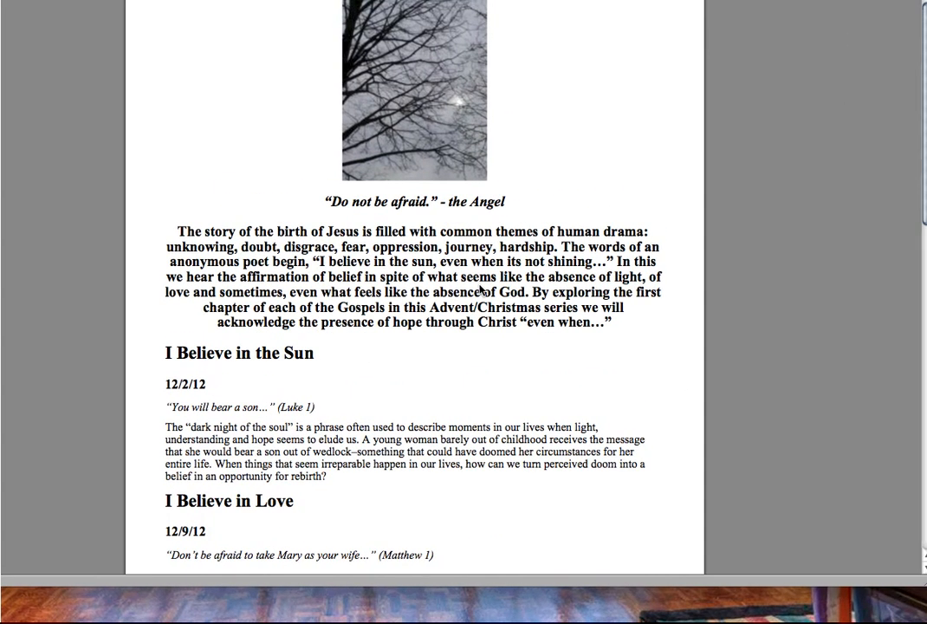
pyautogui.scroll(3)
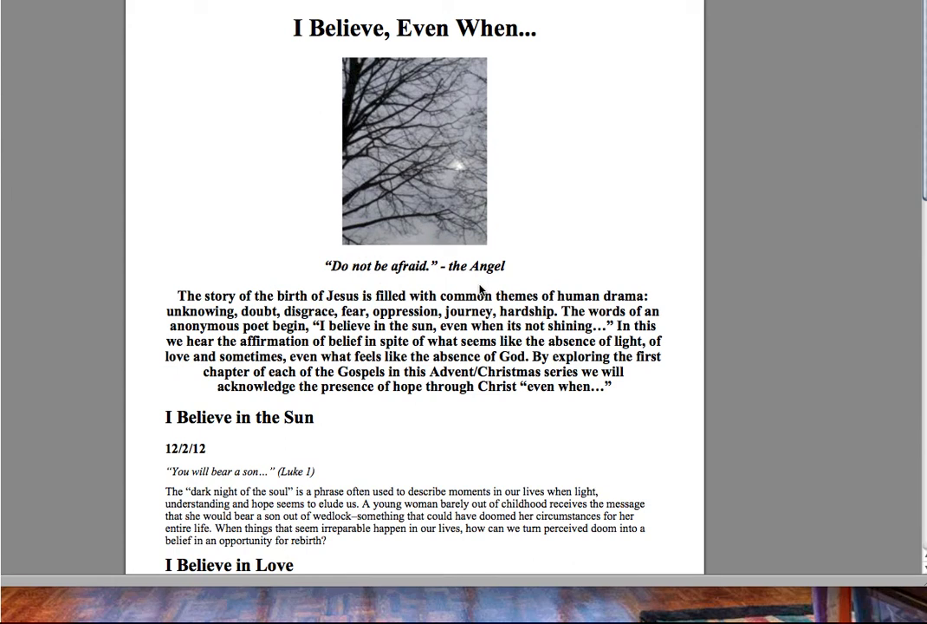
pyautogui.moveTo(454, 310)
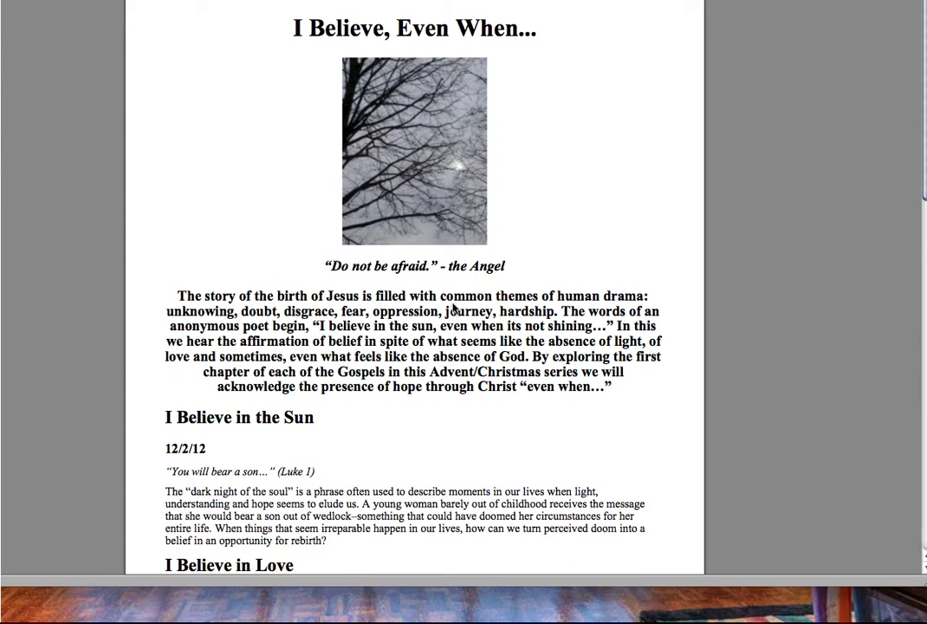
pyautogui.scroll(-3)
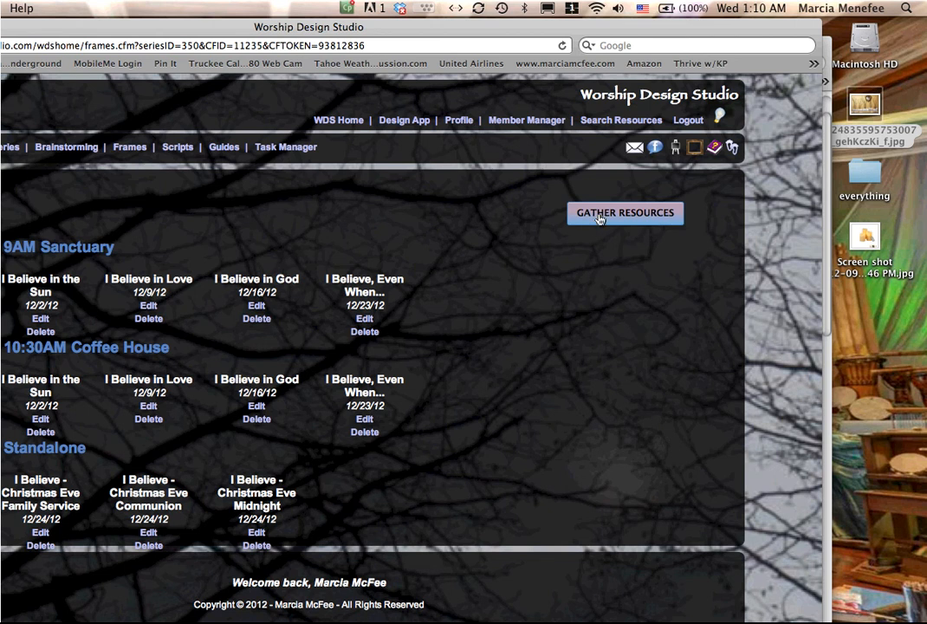
# View the Frame Resources page for the Sanctuary frames, then return to the Edit Frames list.
pyautogui.click(624, 213)
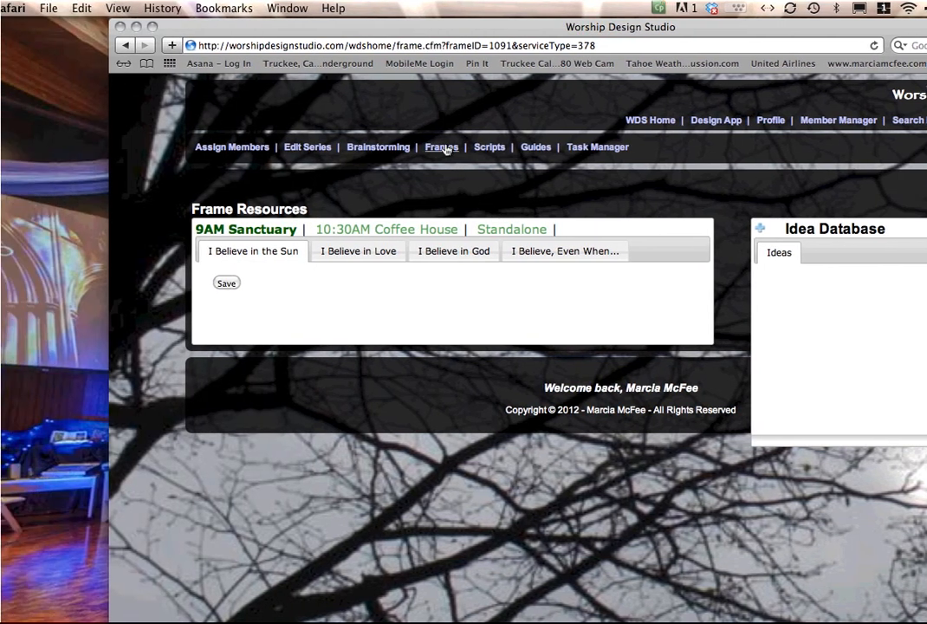
pyautogui.click(440, 146)
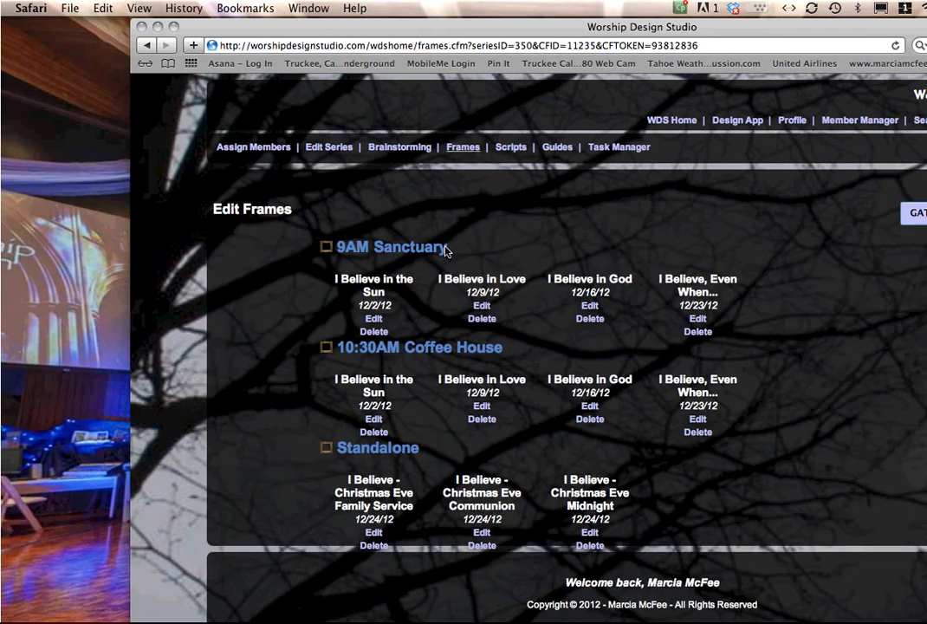
pyautogui.scroll(-3)
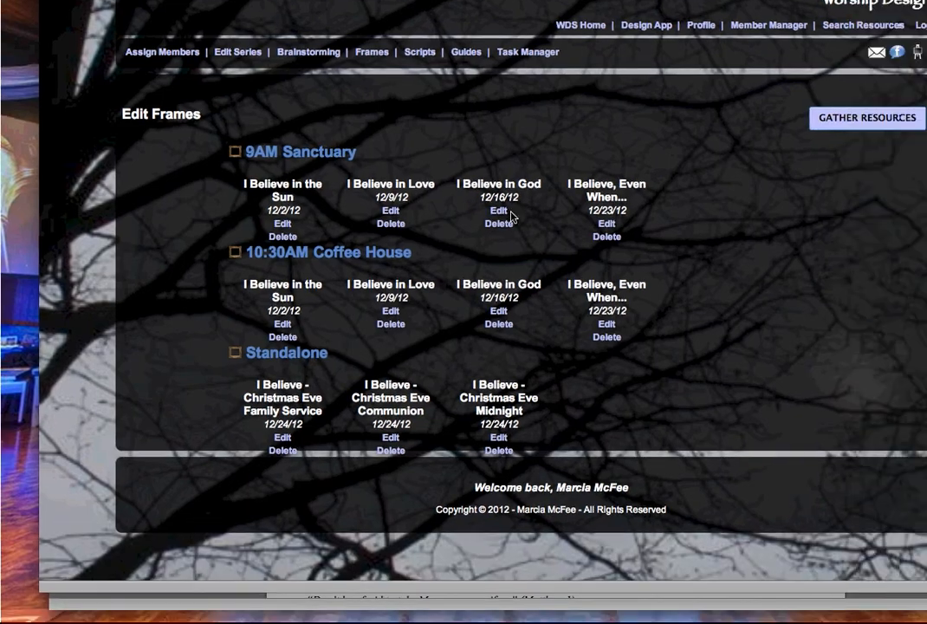